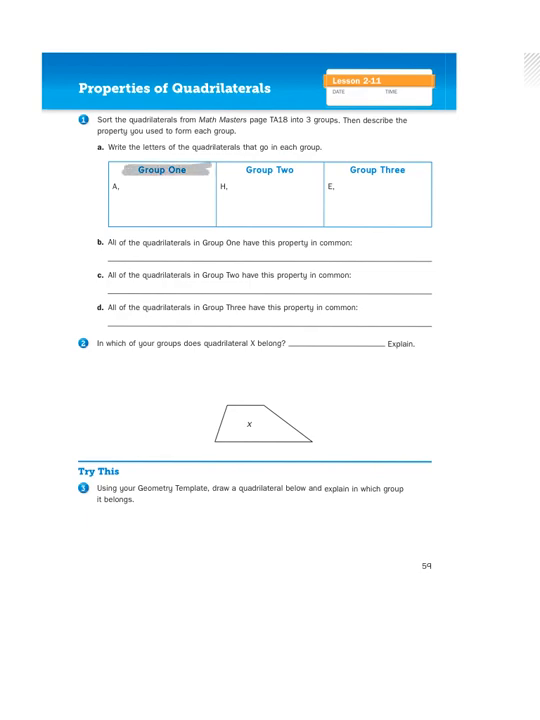
# Step: Circle the letter A under Group One with the grey highlighter stroke
pyautogui.moveTo(116, 176); pyautogui.dragTo(136, 196)
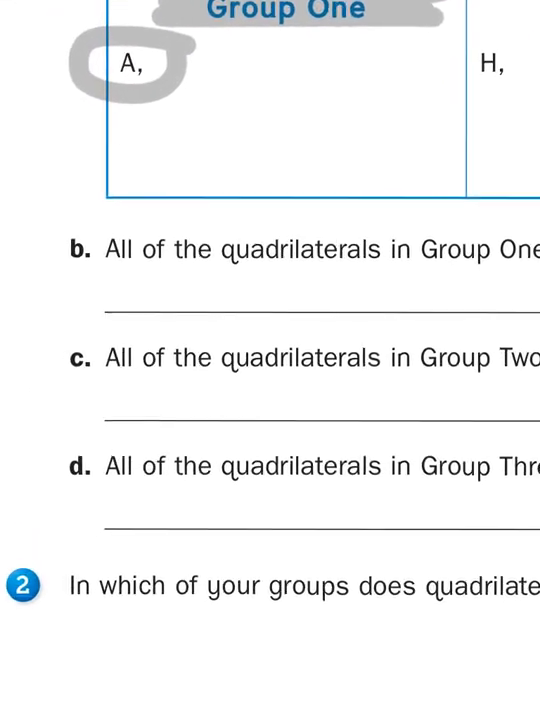
# Step: Handwrite '2 pairs of parallel sides' on the answer line for question b
pyautogui.write('2p')
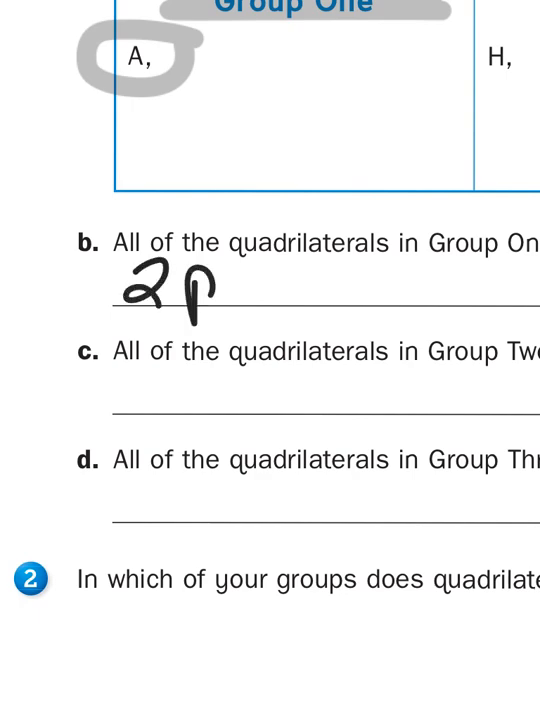
pyautogui.write('airs of parallel sides')
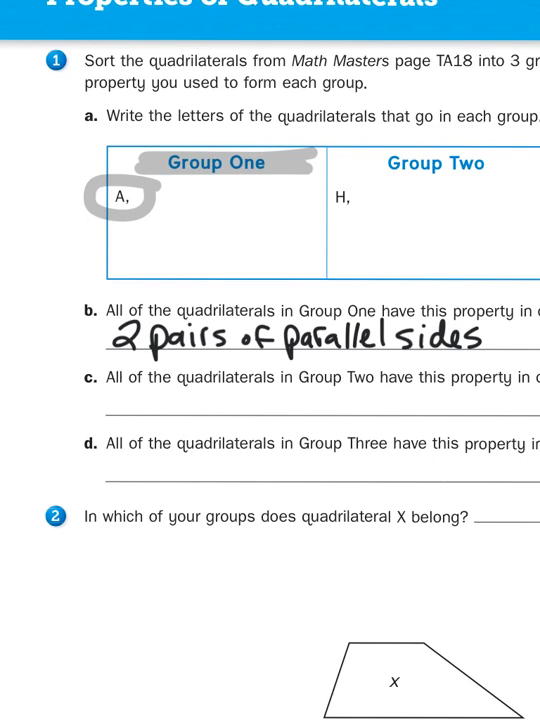
# Step: Handwrite the letter F after A in the Group One box
pyautogui.write('F,')
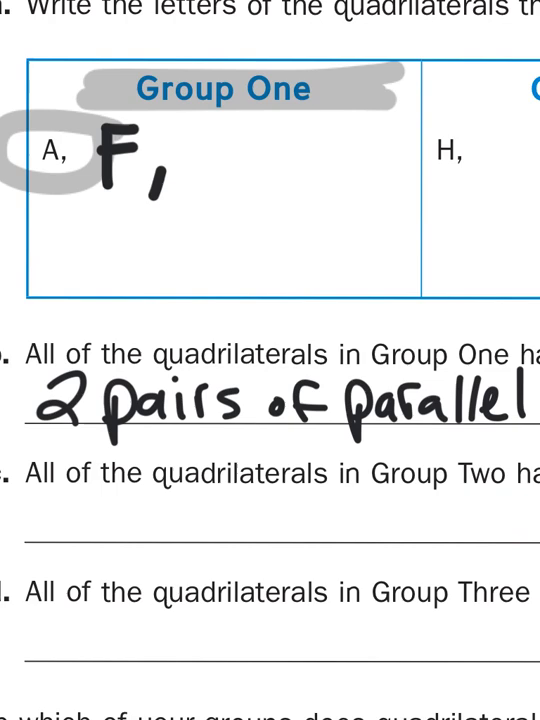
# Step: Handwrite 'I, J, K, L' and 'N, O' in yellow in the Group One box
pyautogui.moveTo(196, 130); pyautogui.dragTo(196, 184)
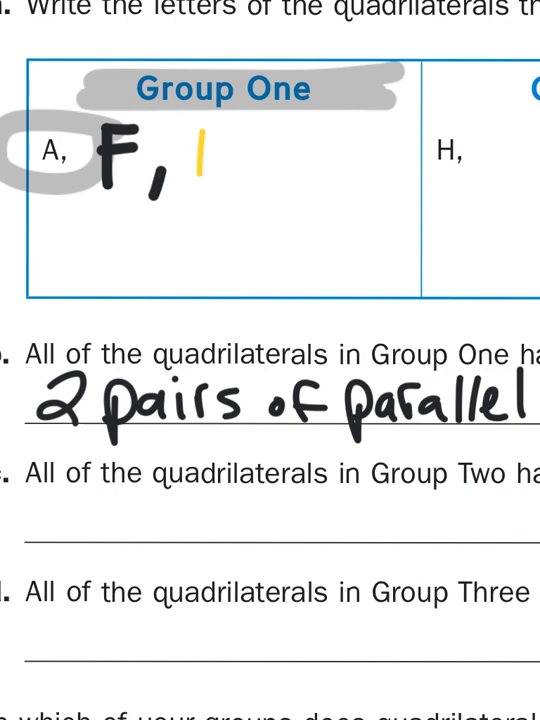
pyautogui.write('I, J, K,')
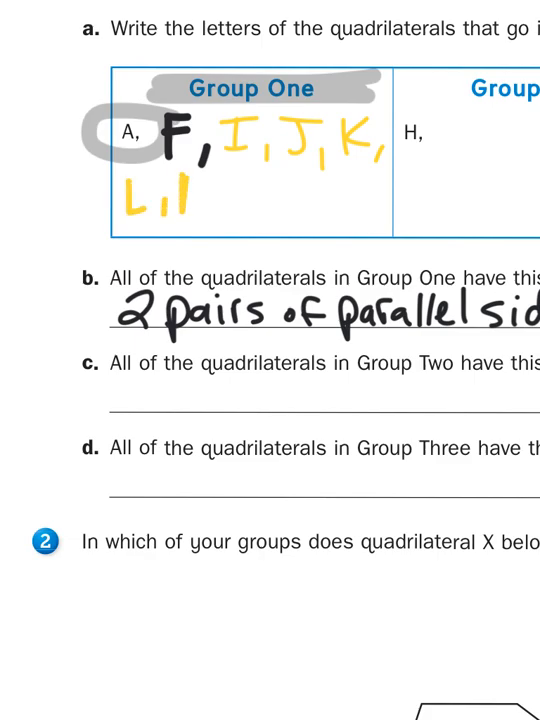
pyautogui.write('N,O')
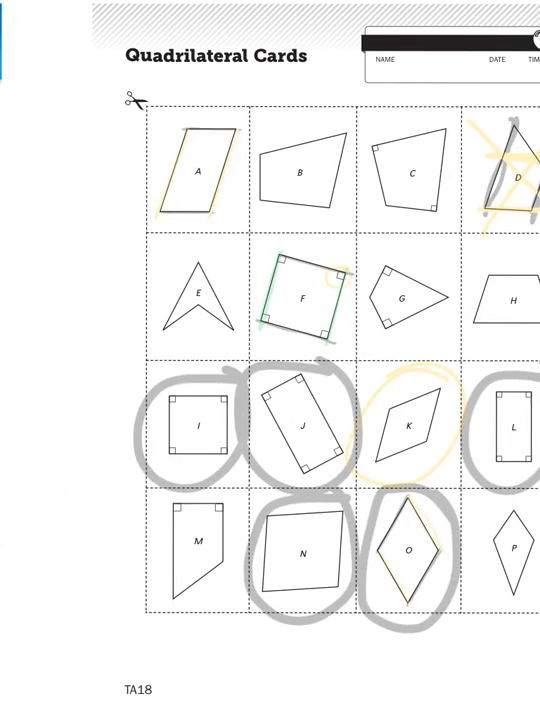
# Step: Scroll back to the worksheet showing Group One with N and O added
pyautogui.scroll(-3)
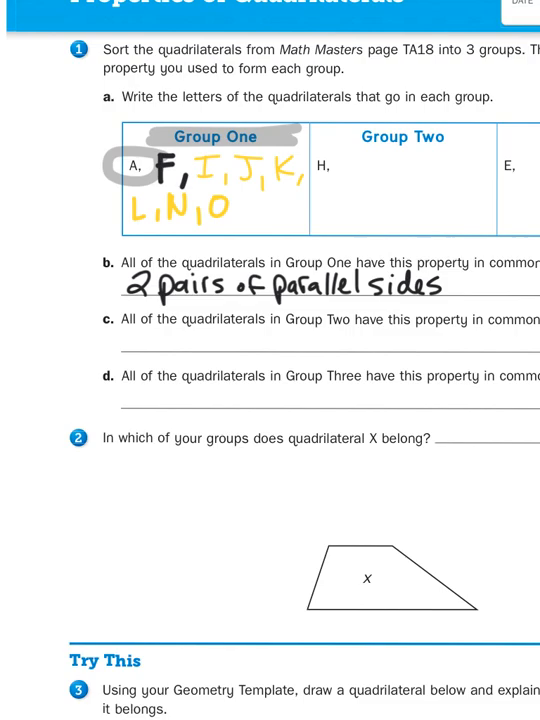
# Step: Handwrite '1 pair of parallel sides' on the part c line for Group Two
pyautogui.scroll(-3)
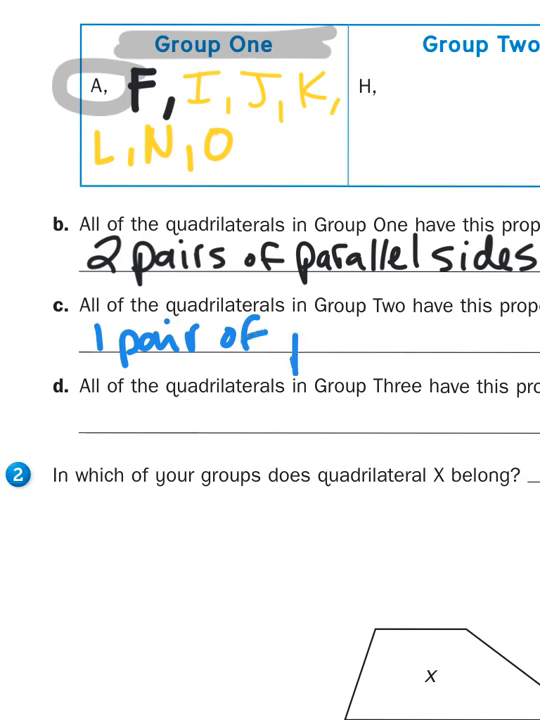
pyautogui.write('para')
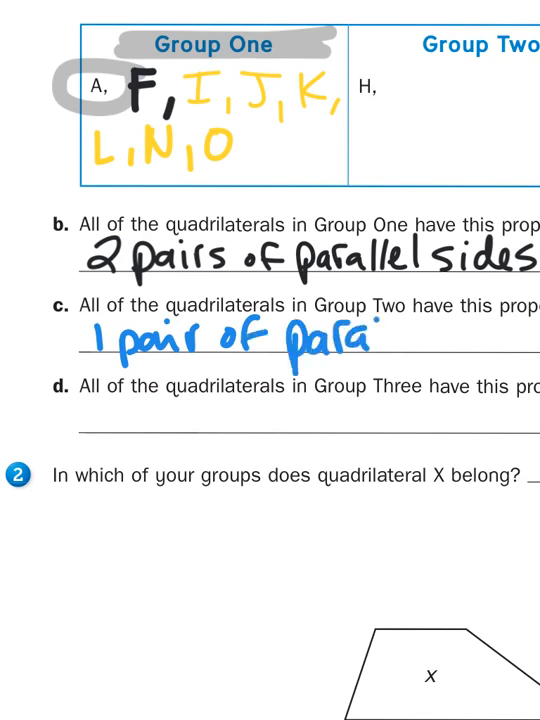
pyautogui.write('llel si')
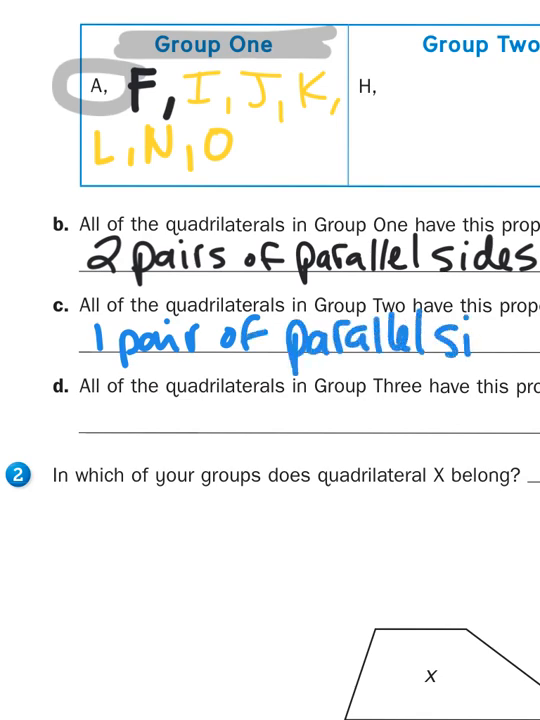
pyautogui.write('des')
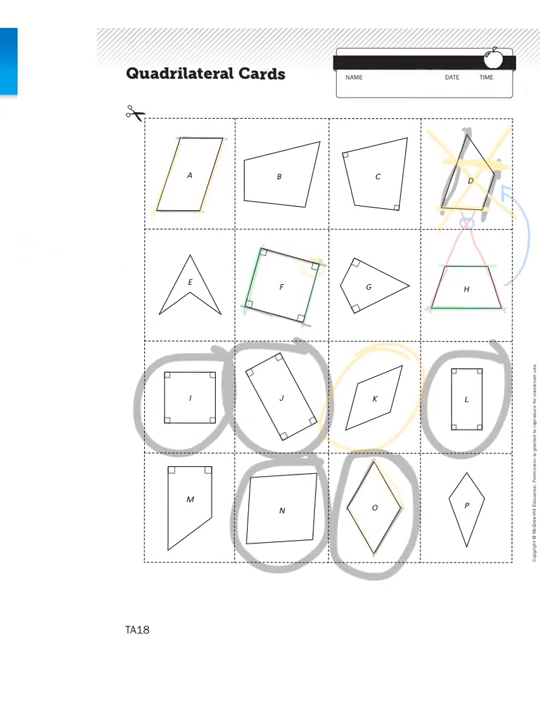
# Step: Scroll back to the worksheet where Group Two lists H, D and M
pyautogui.scroll(-3)
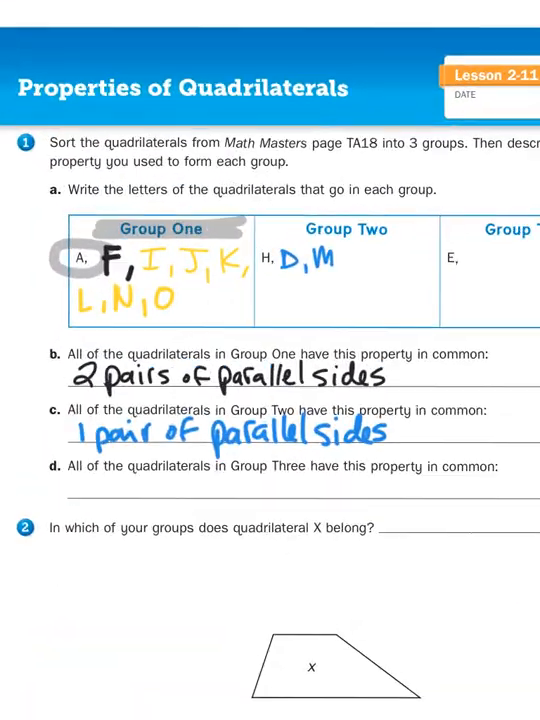
# Step: Scroll through the worksheet to the part c line reading 'Only 1 pair of parallel sides'
pyautogui.scroll(-3)
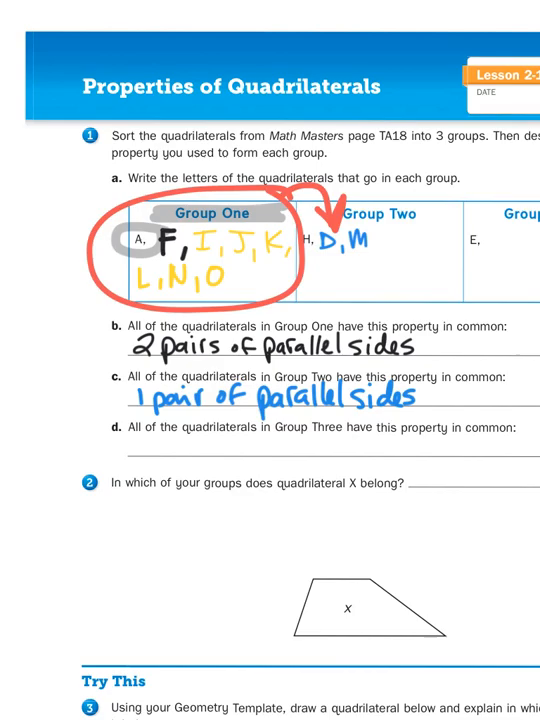
pyautogui.scroll(-3)
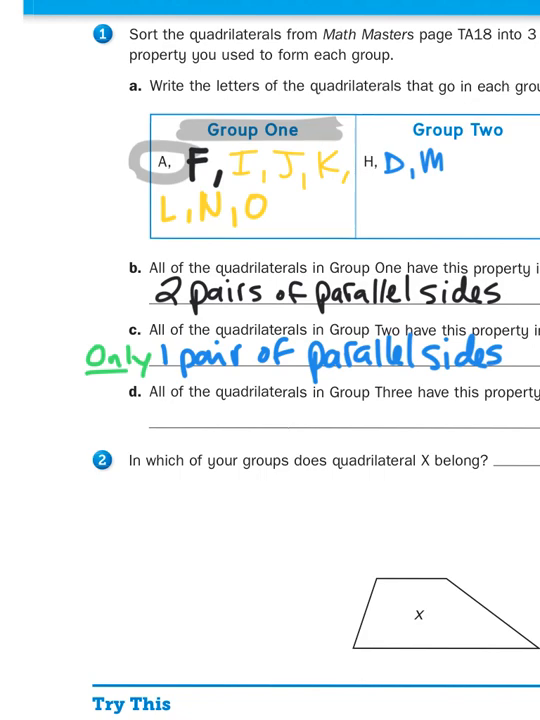
# Step: Handwrite 'No parallel sides' on the part d line for Group Three and view the full page
pyautogui.scroll(-3)
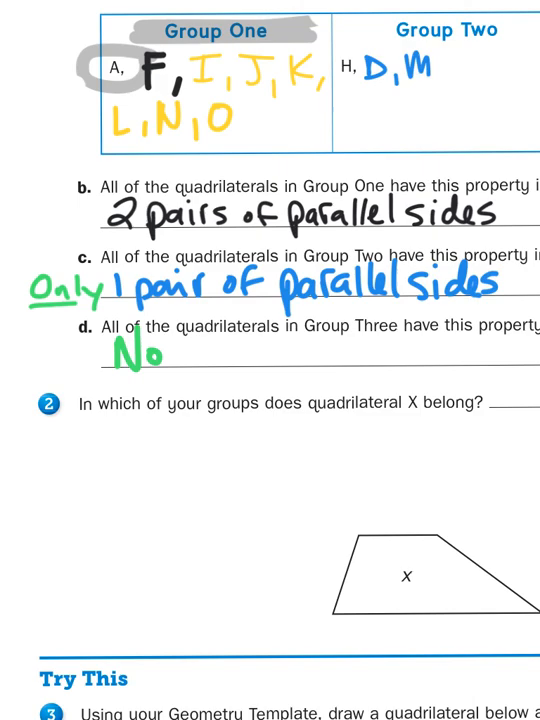
pyautogui.write('par.')
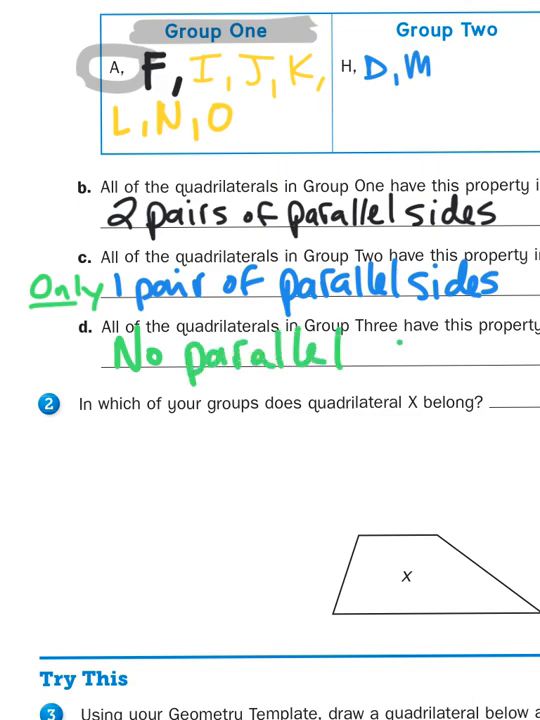
pyautogui.write('sides')
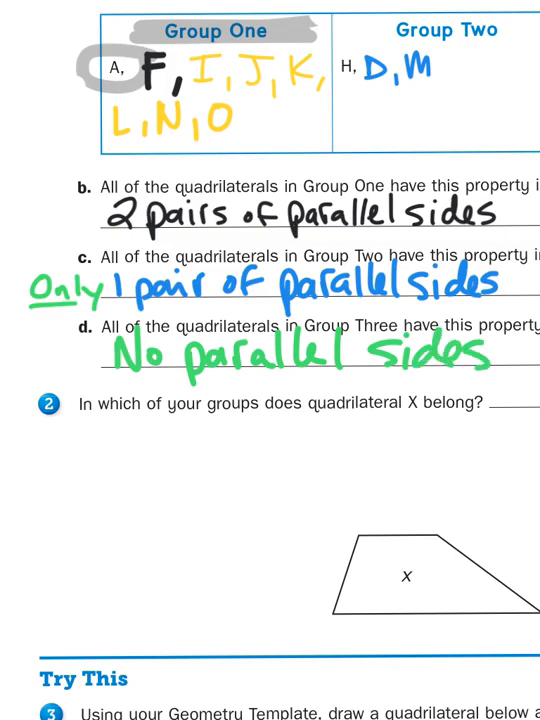
pyautogui.scroll(-3)
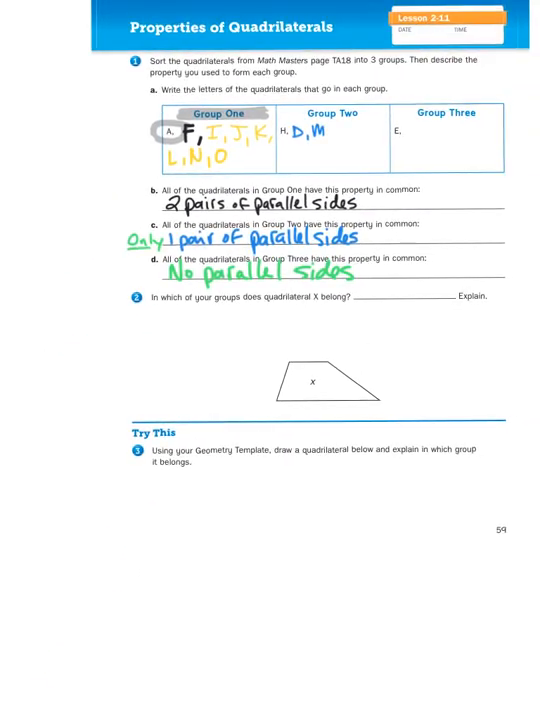